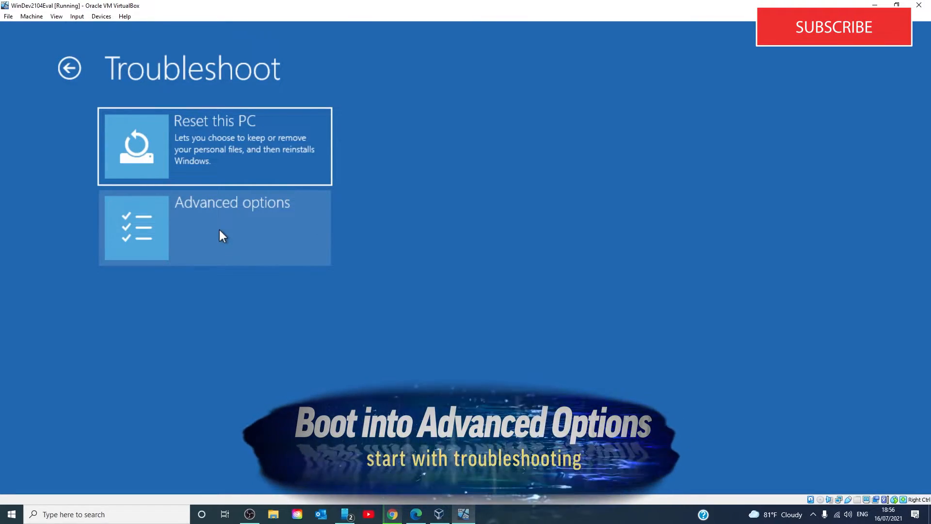
Reach the recovery Command Prompt through Troubleshoot > Advanced options
{"action": "left_click", "coordinate": [214, 227]}
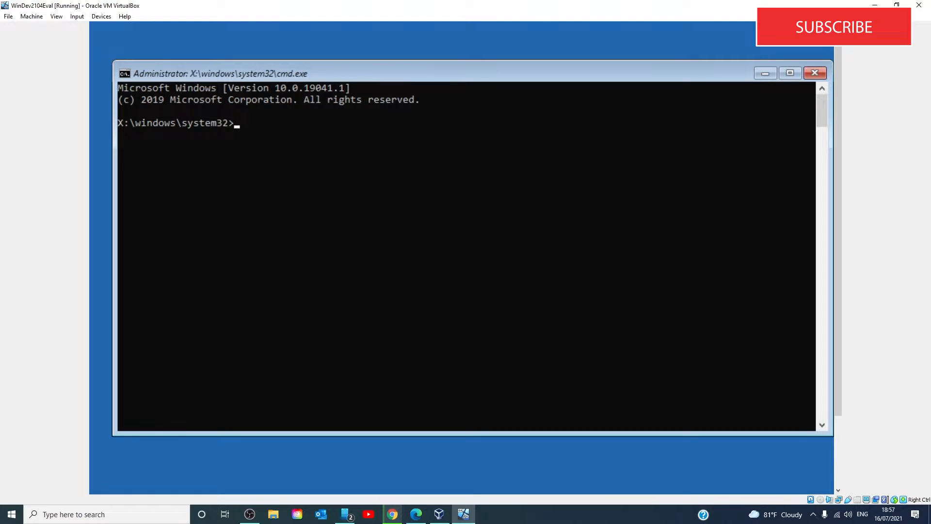
Switch to drive C: and start a copy command for c:\windows\system32\sethc.exe with a C: destination
{"action": "type", "text": "c:"}
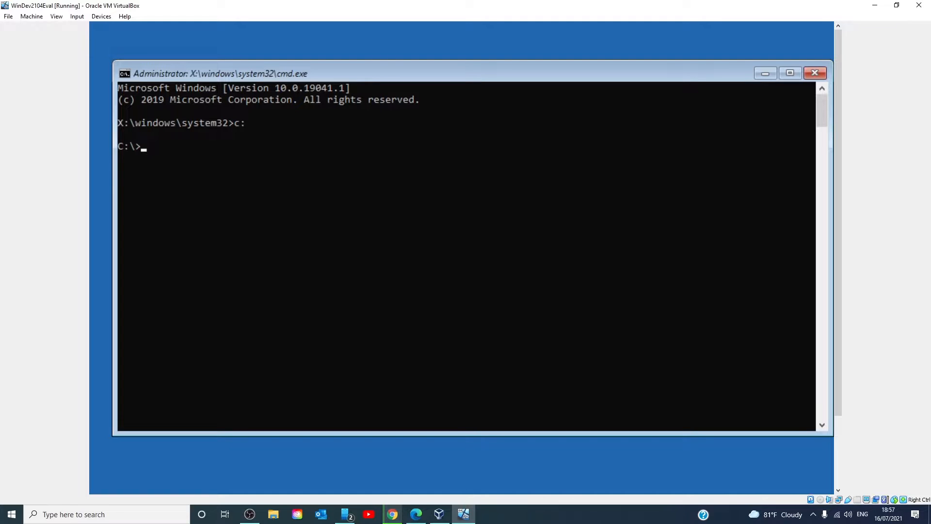
{"action": "type", "text": "copy c"}
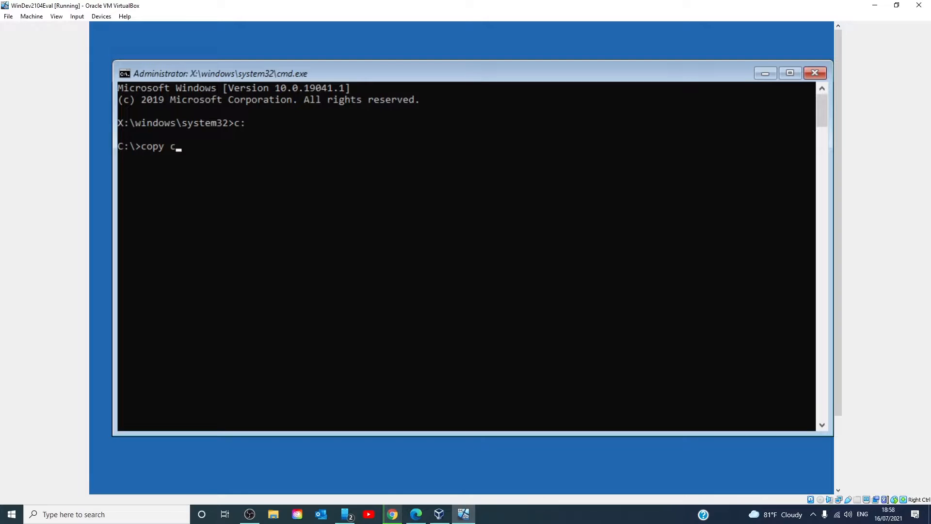
{"action": "type", "text": ":"}
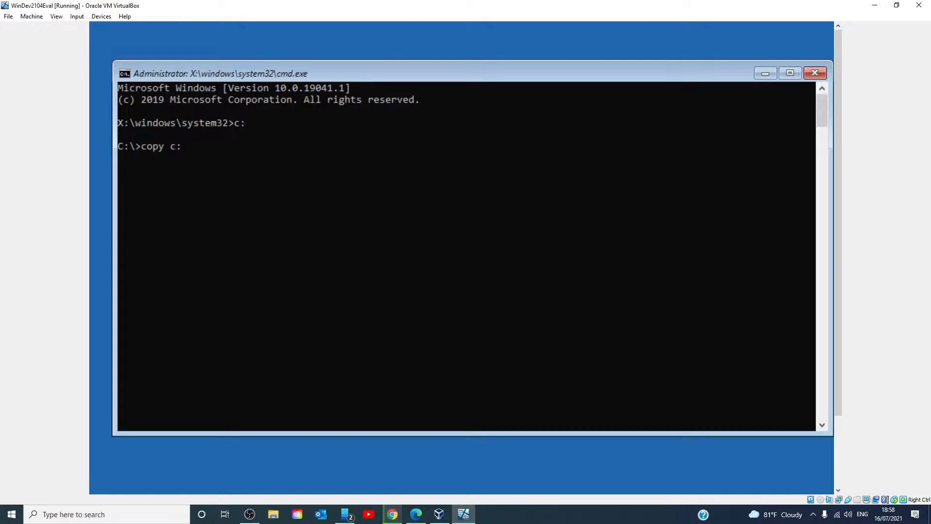
{"action": "type", "text": "\\windows\\"}
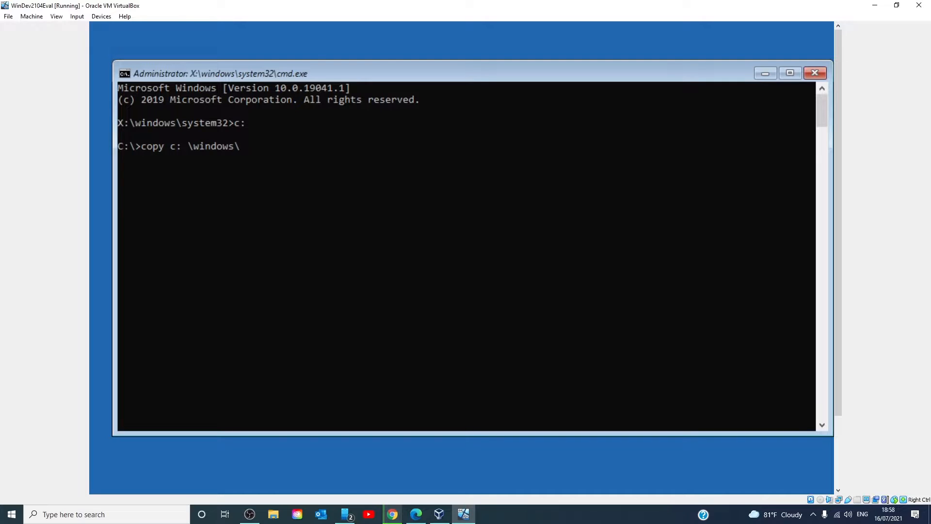
{"action": "type", "text": "system"}
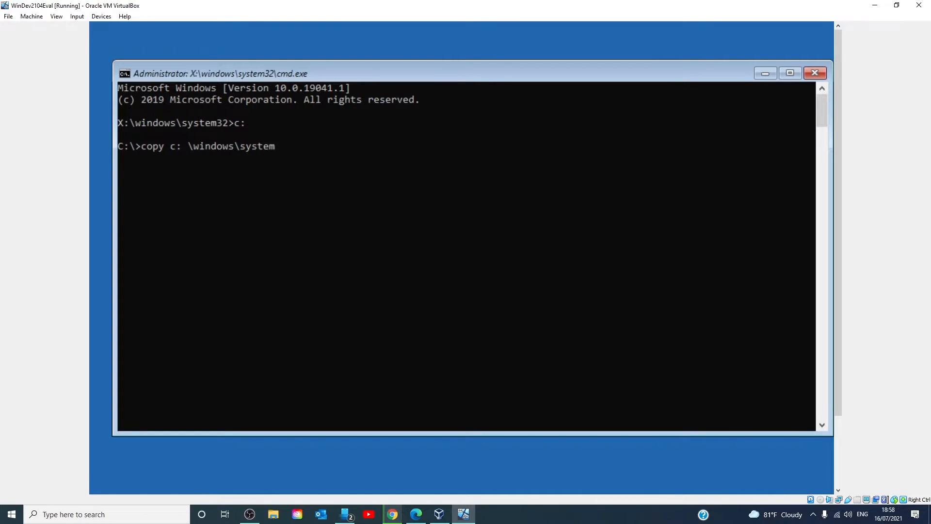
{"action": "type", "text": "3"}
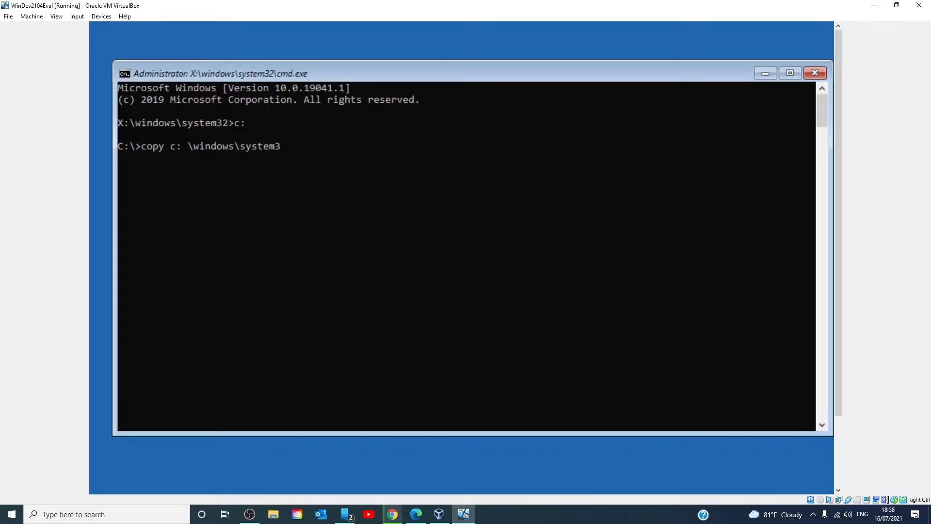
{"action": "type", "text": "2"}
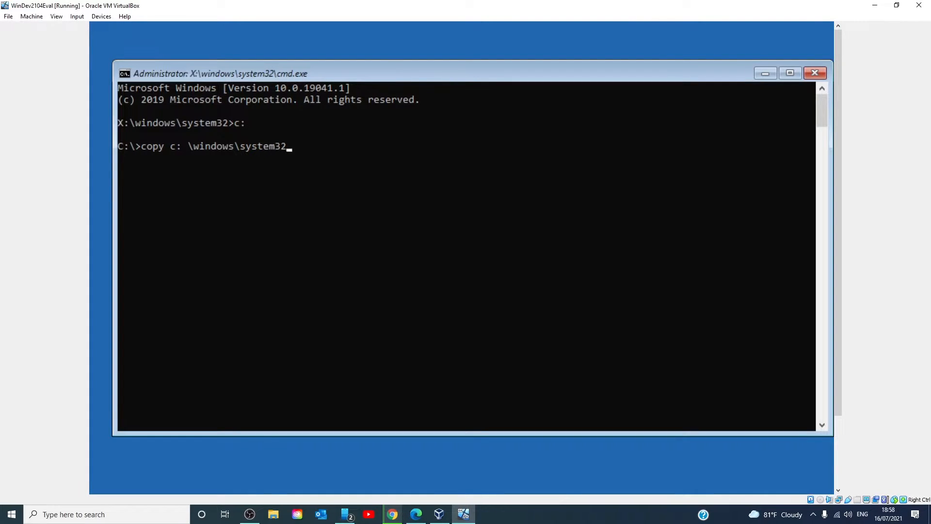
{"action": "type", "text": "\\s"}
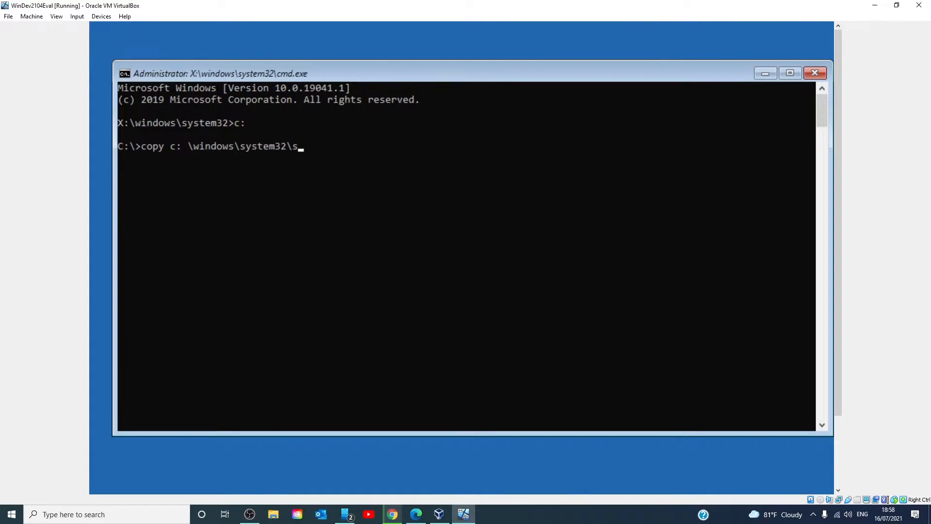
{"action": "type", "text": "eth"}
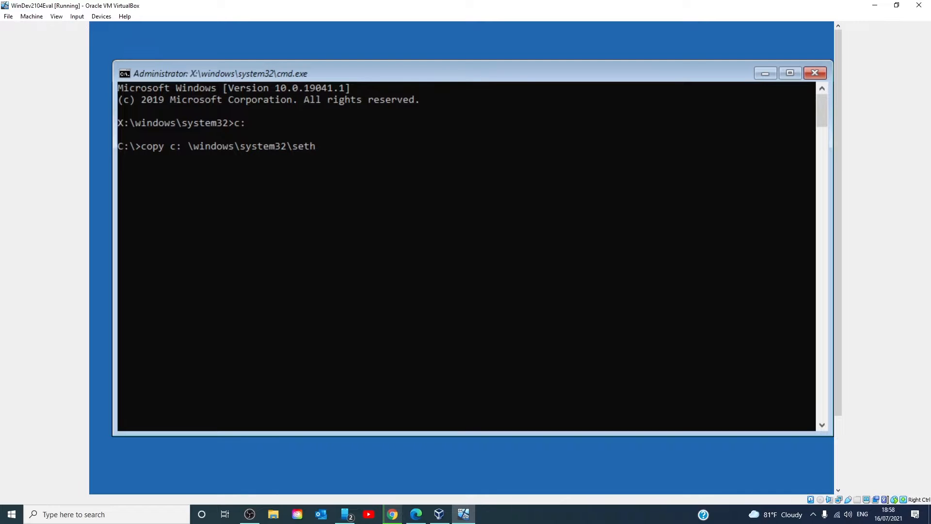
{"action": "type", "text": "c"}
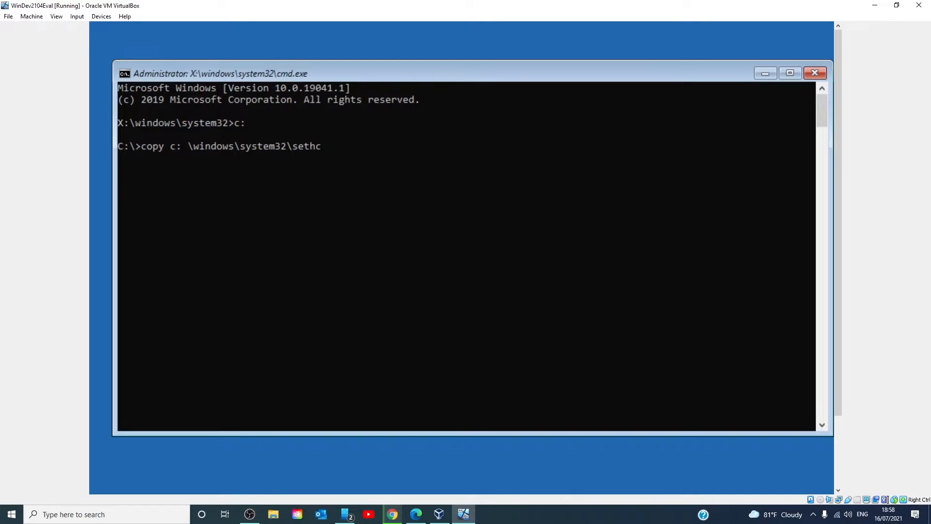
{"action": "type", "text": ".exe"}
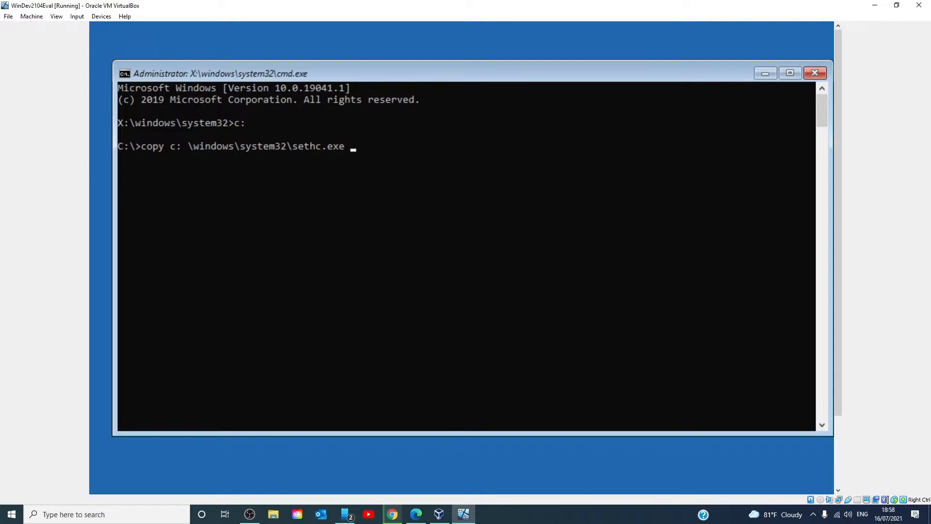
{"action": "type", "text": "C:\\>copy /"}
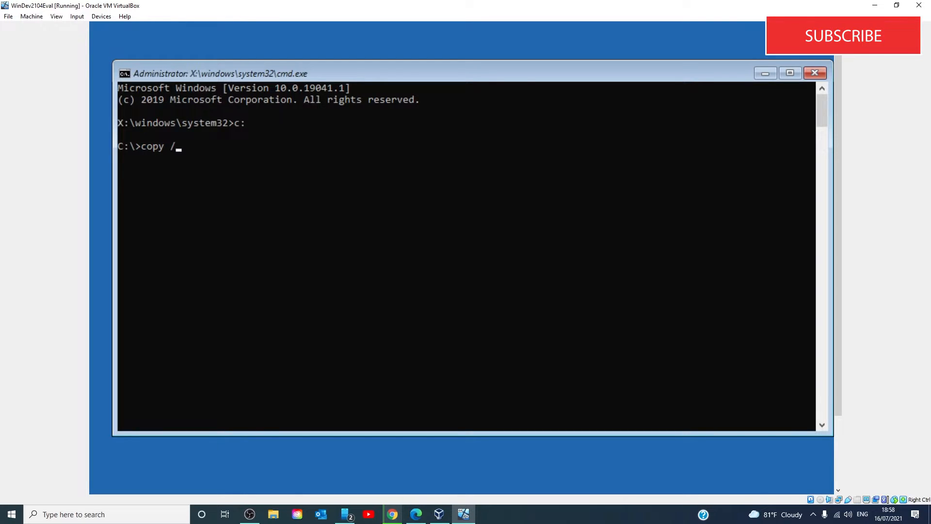
Write the source half: copy /y C:\windows\system32\cmd.exe
{"action": "type", "text": "y"}
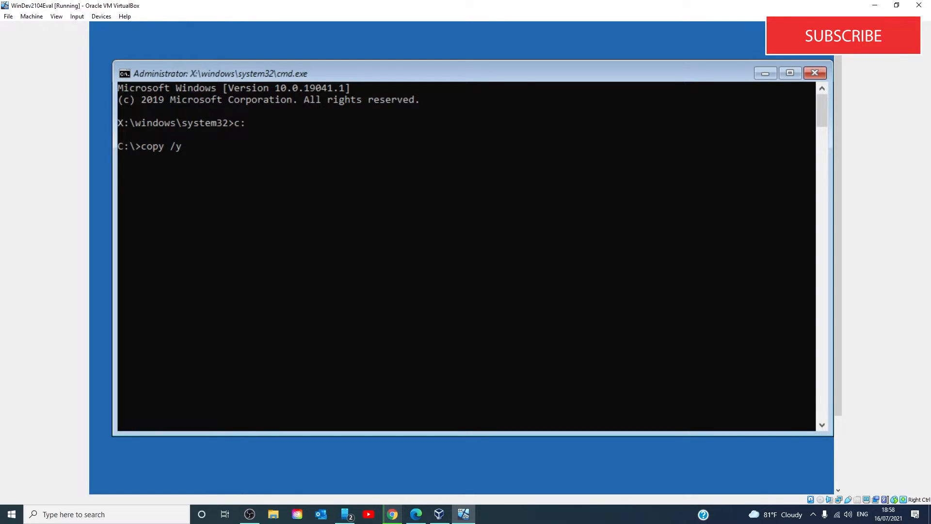
{"action": "type", "text": "C"}
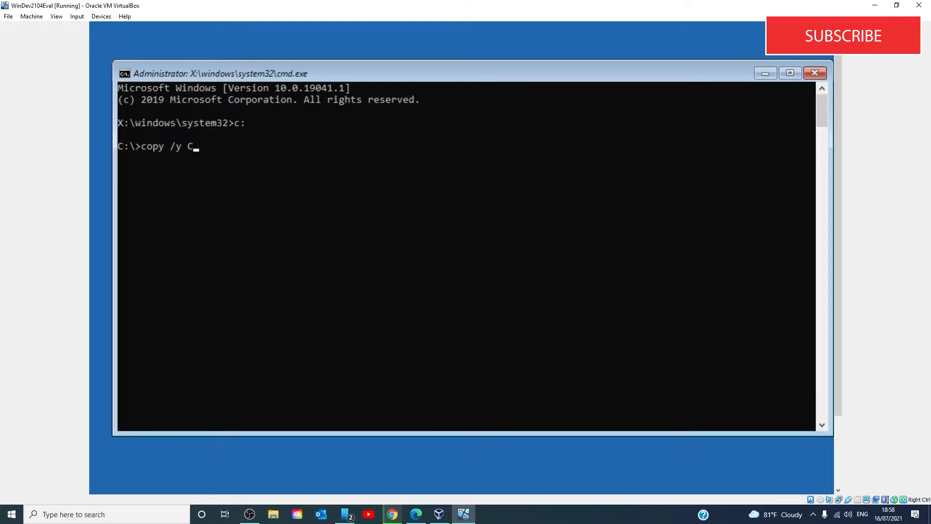
{"action": "type", "text": ":"}
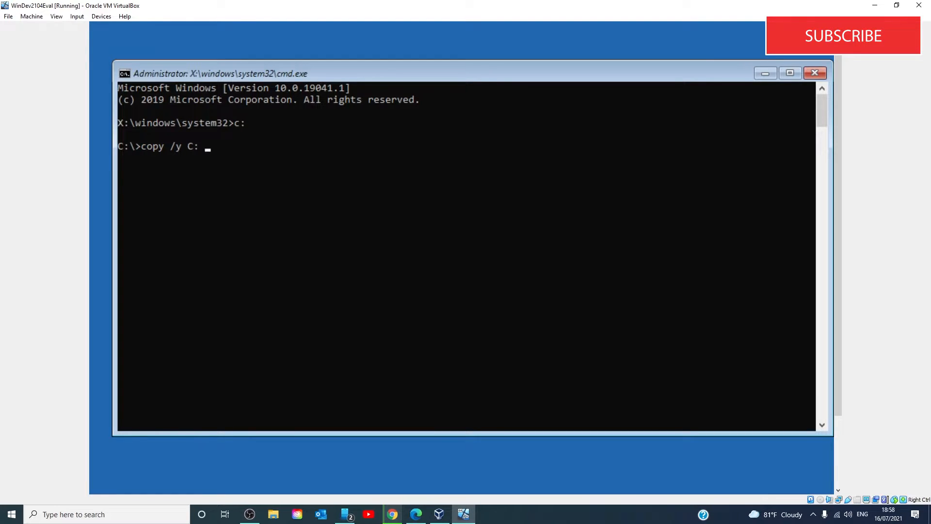
{"action": "type", "text": "\\wind"}
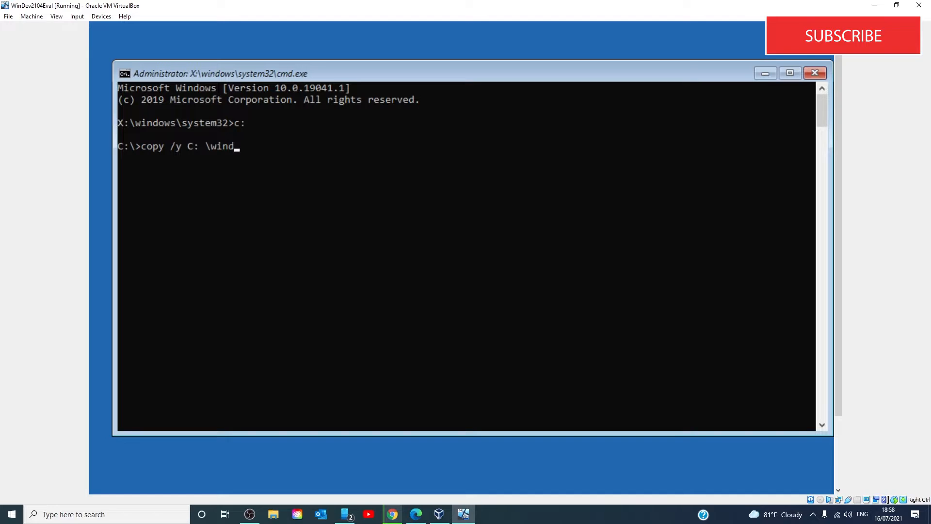
{"action": "type", "text": "ows\\s"}
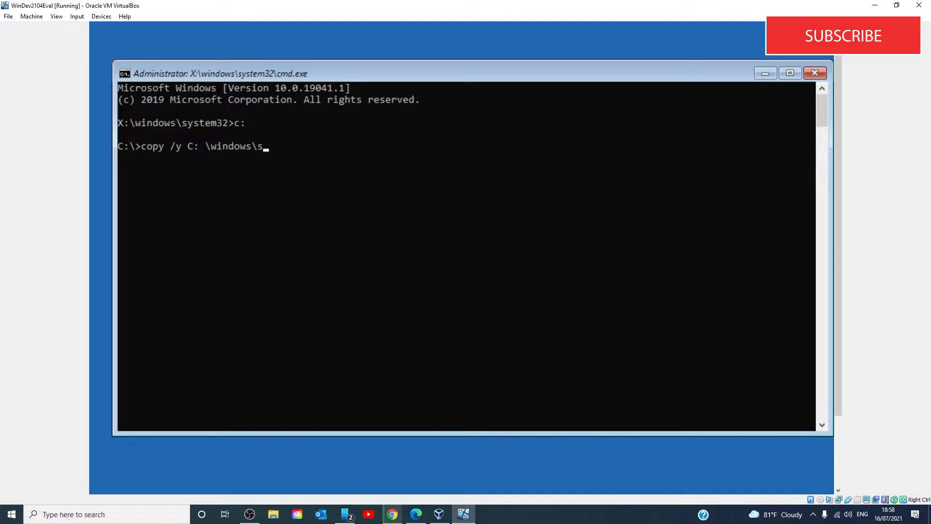
{"action": "type", "text": "ystem"}
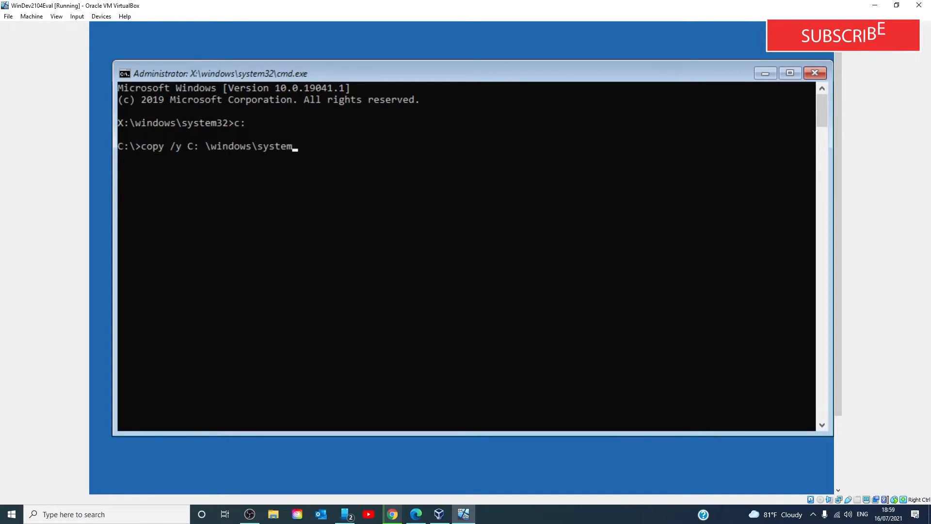
{"action": "type", "text": "32\\"}
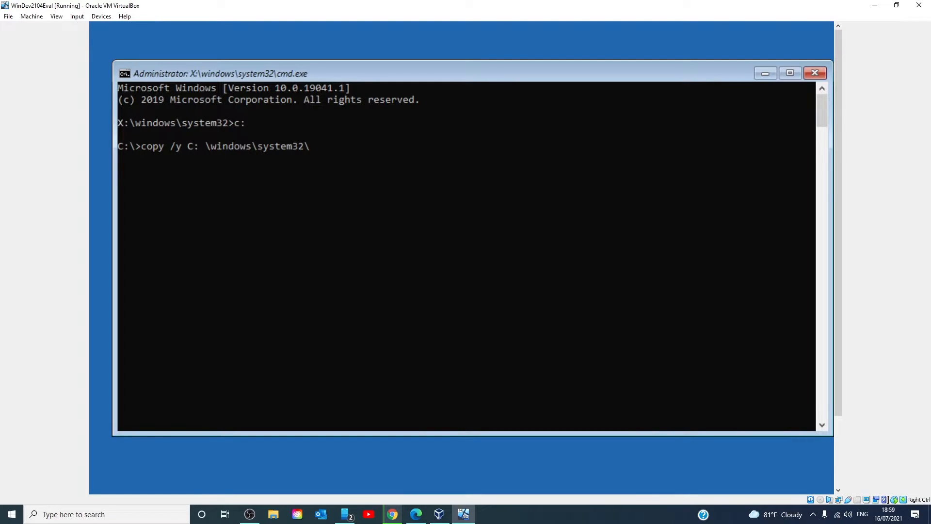
{"action": "type", "text": "mnd"}
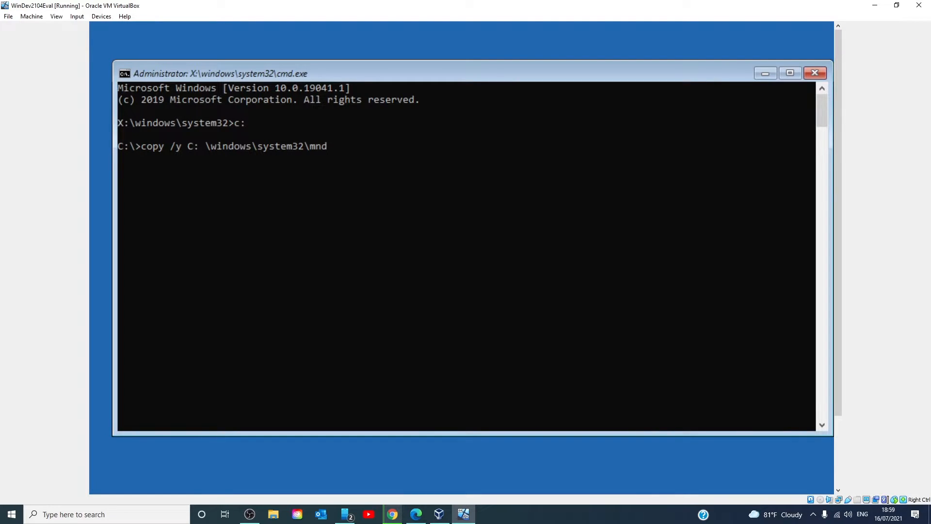
{"action": "type", "text": "cmd.exe c"}
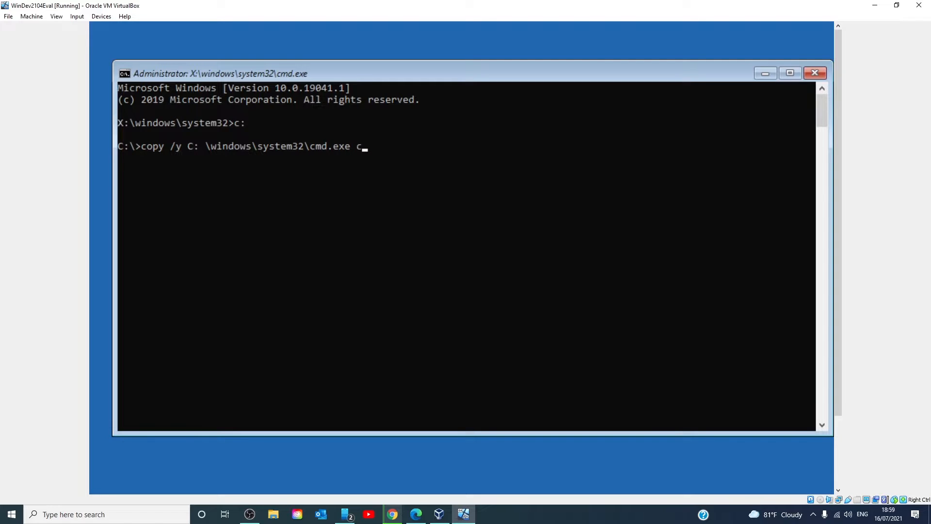
Complete the destination C:\windows\system32\sethc.exe so cmd.exe overwrites sethc.exe
{"action": "type", "text": ":"}
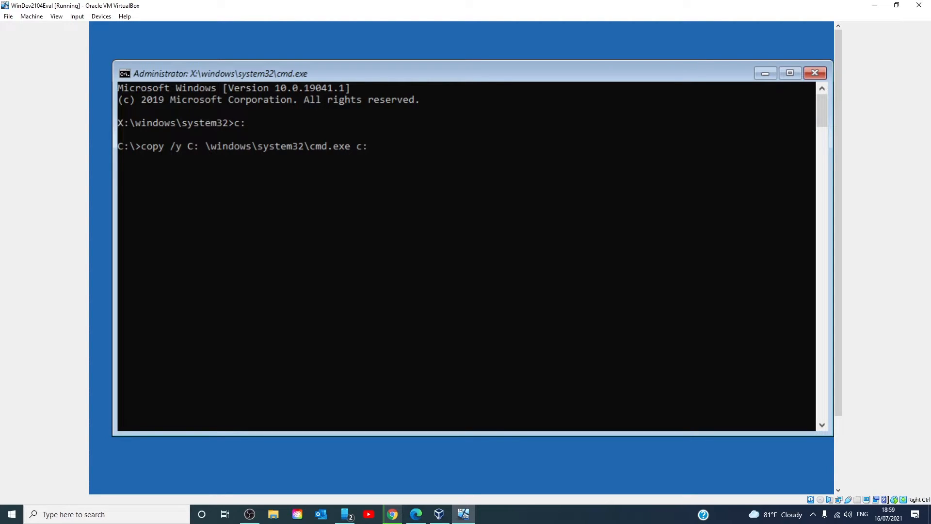
{"action": "type", "text": "\\"}
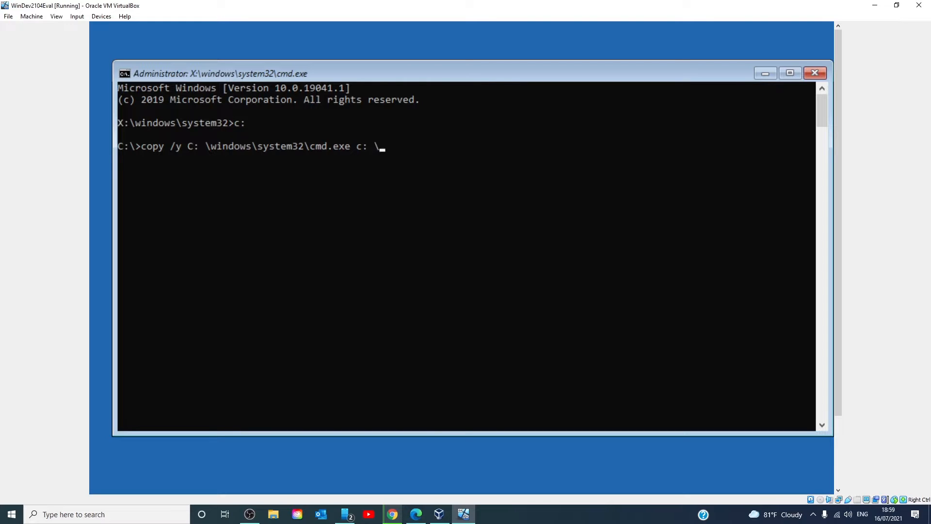
{"action": "type", "text": "windows"}
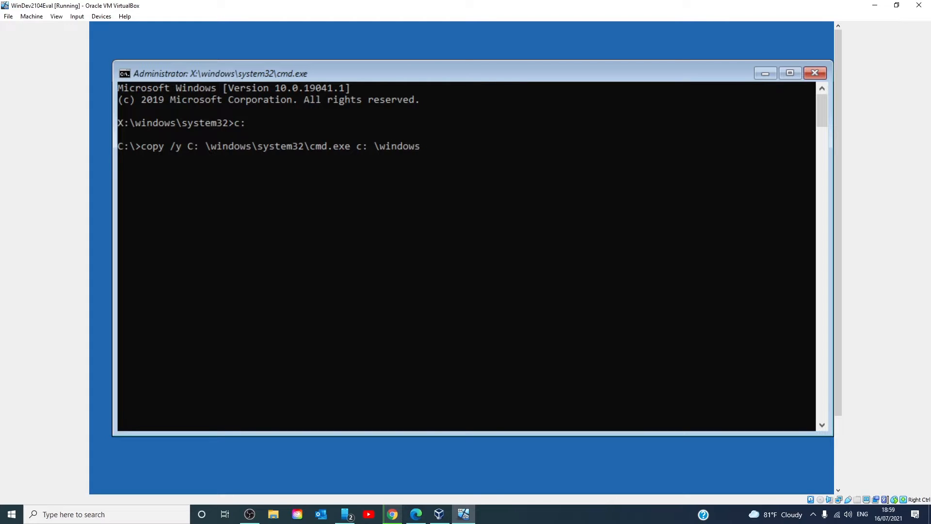
{"action": "type", "text": "\\system"}
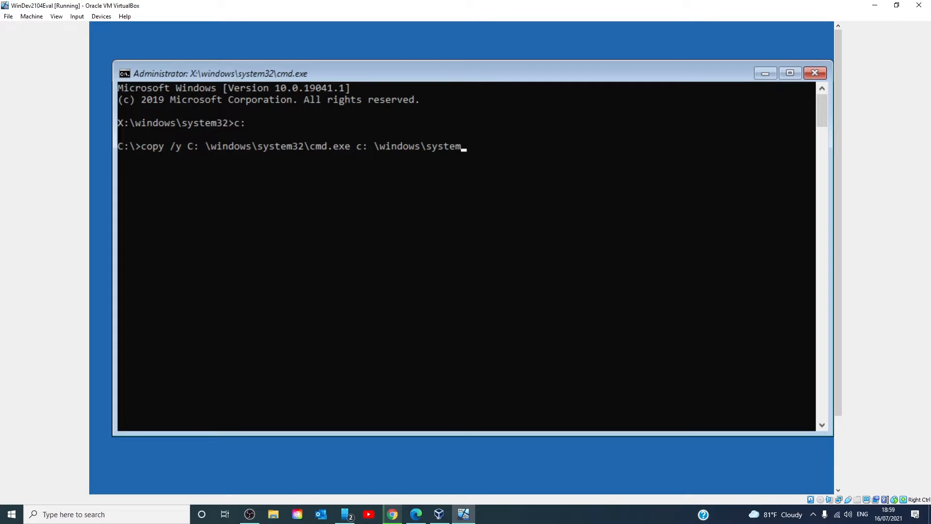
{"action": "type", "text": "32"}
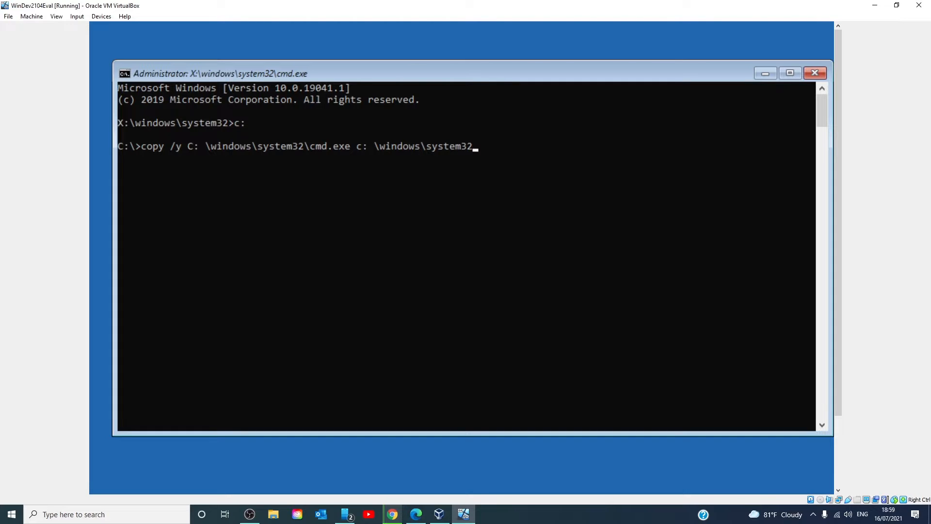
{"action": "type", "text": "\\"}
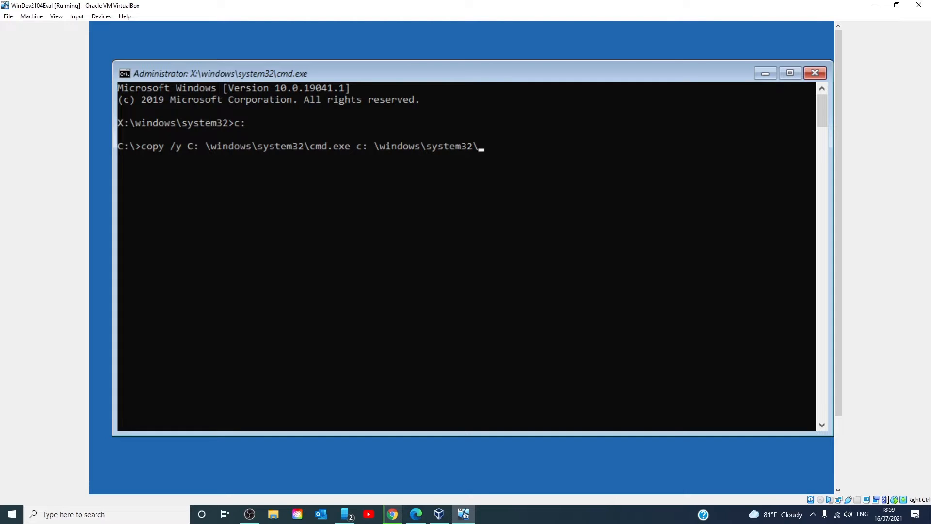
{"action": "type", "text": "sethc"}
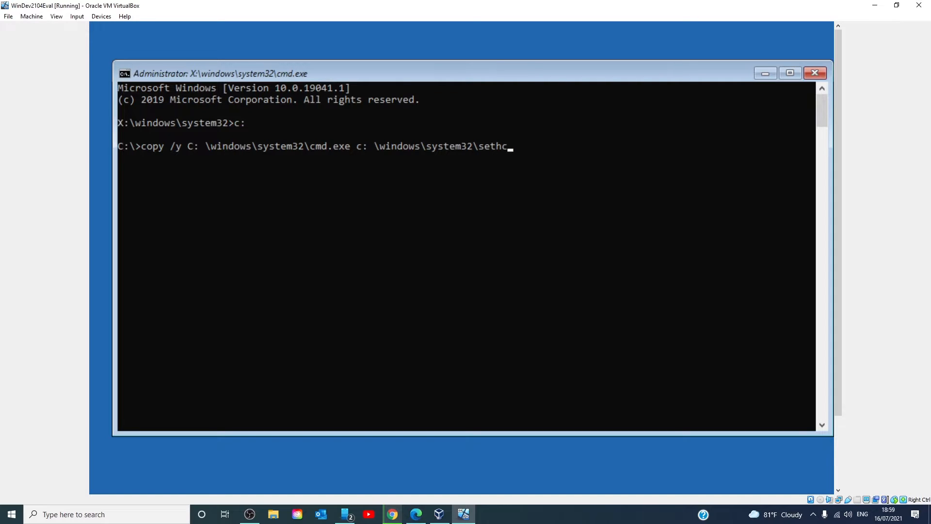
{"action": "type", "text": "."}
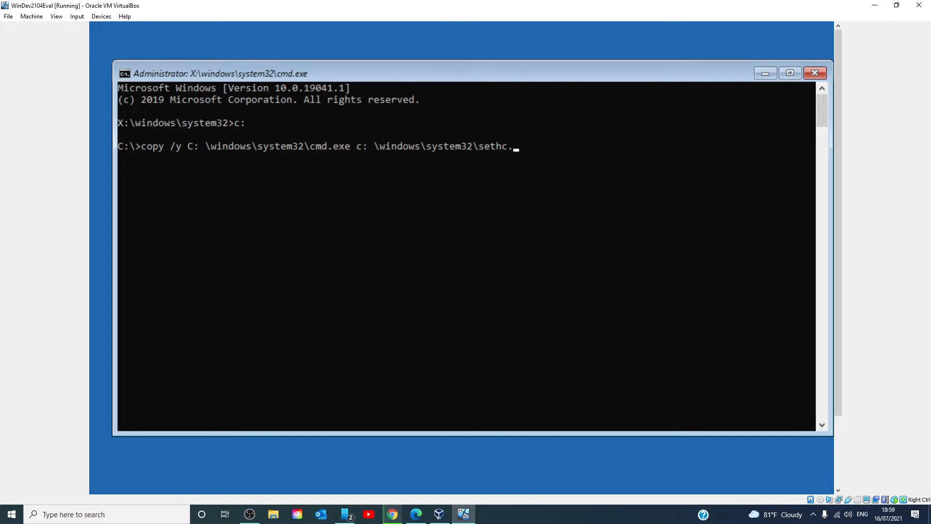
{"action": "type", "text": "exe"}
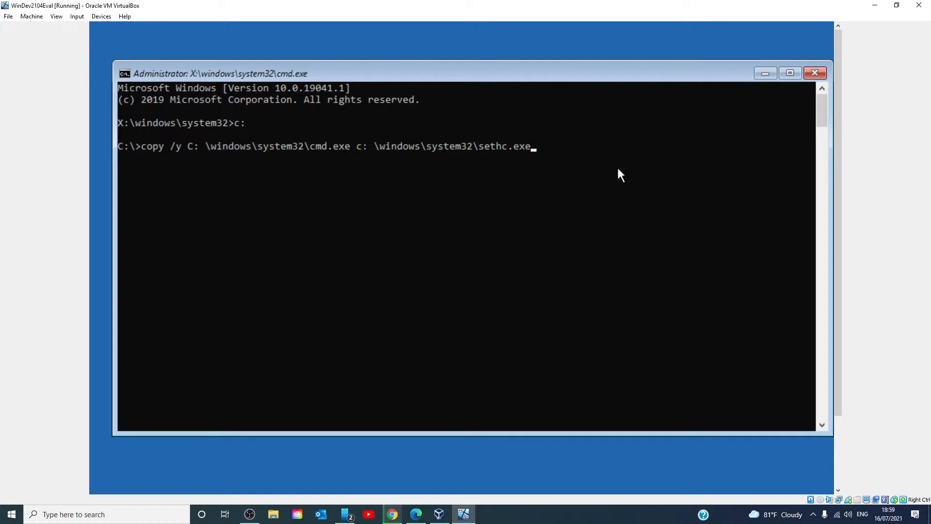
Run the copy replacing sethc.exe with cmd.exe, then Continue to boot Windows 10
{"action": "key", "text": "Enter"}
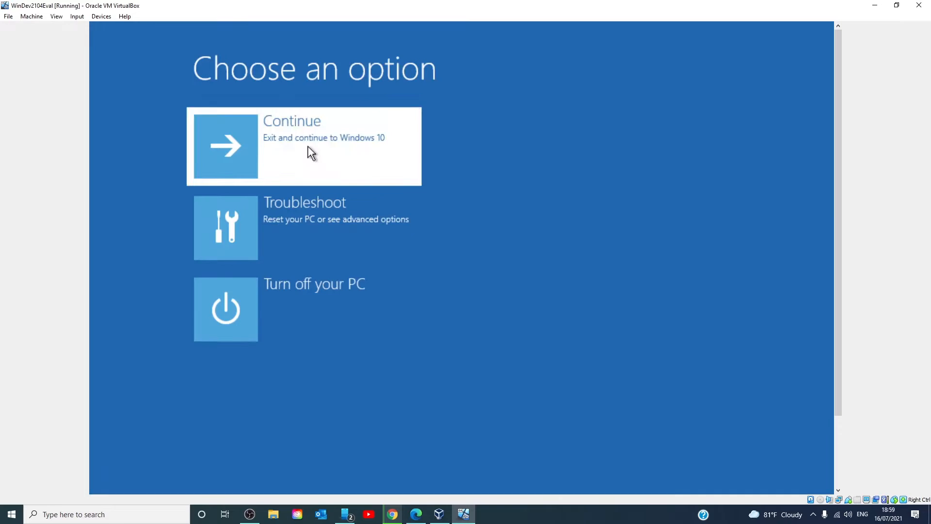
{"action": "left_click", "coordinate": [303, 146]}
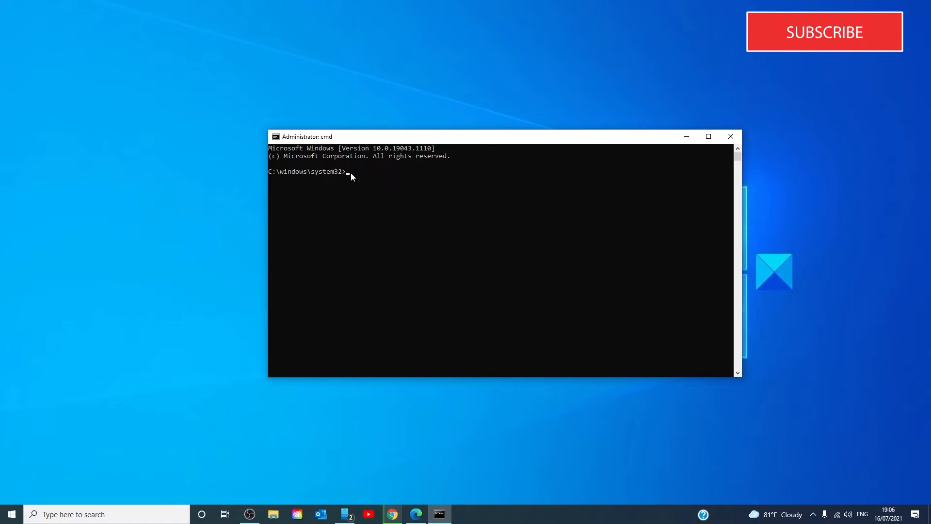
List accounts with net user, then write net user your_account new_password to reset the password
{"action": "type", "text": "net user"}
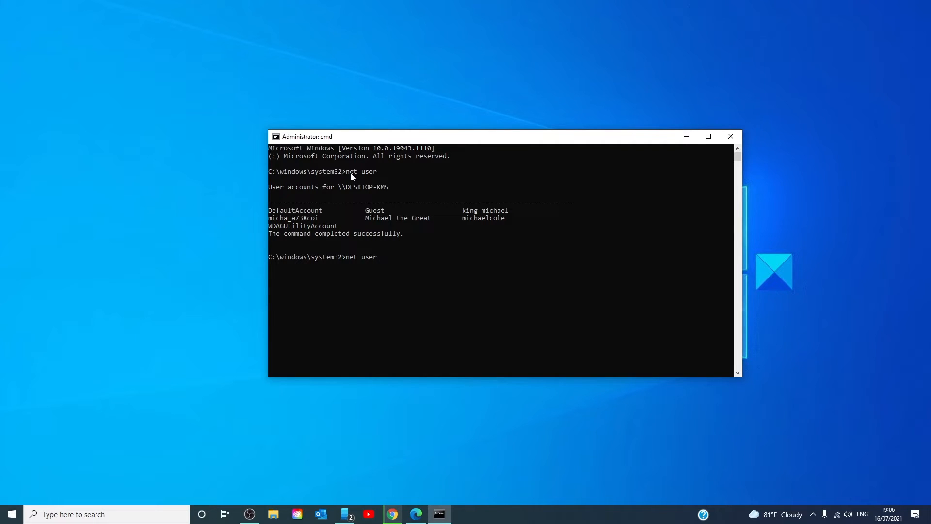
{"action": "type", "text": "your_accou"}
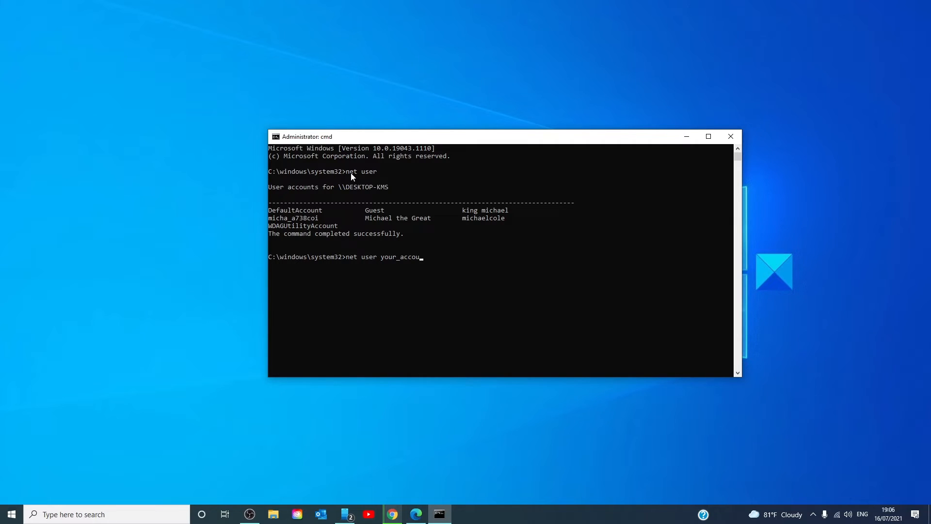
{"action": "type", "text": "nt"}
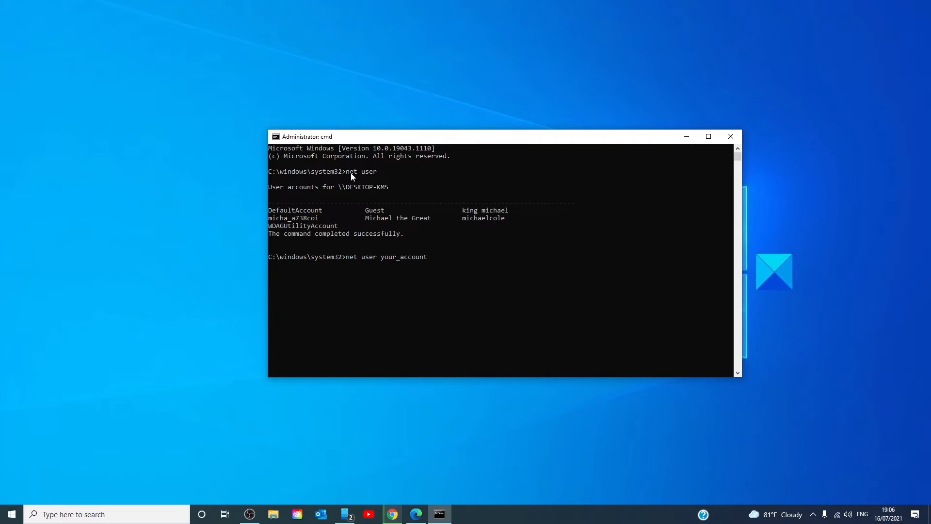
{"action": "type", "text": "new"}
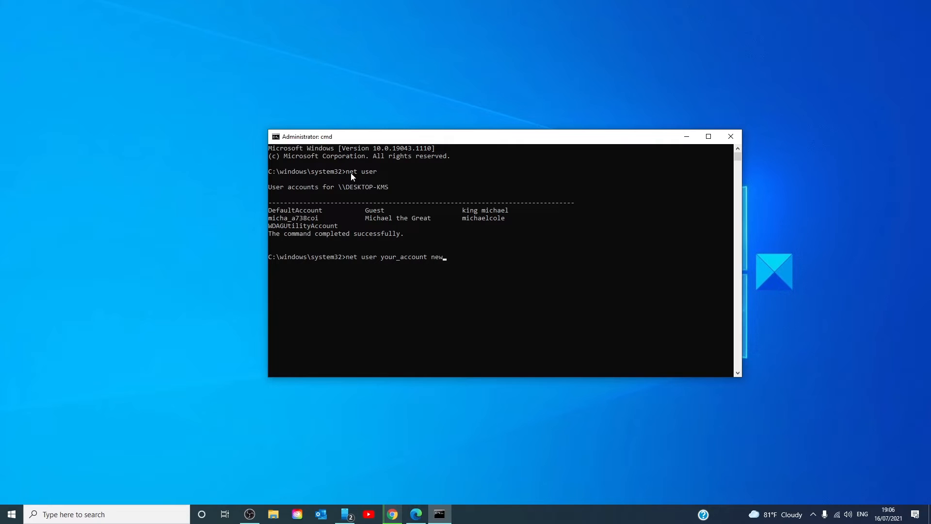
{"action": "type", "text": "_password"}
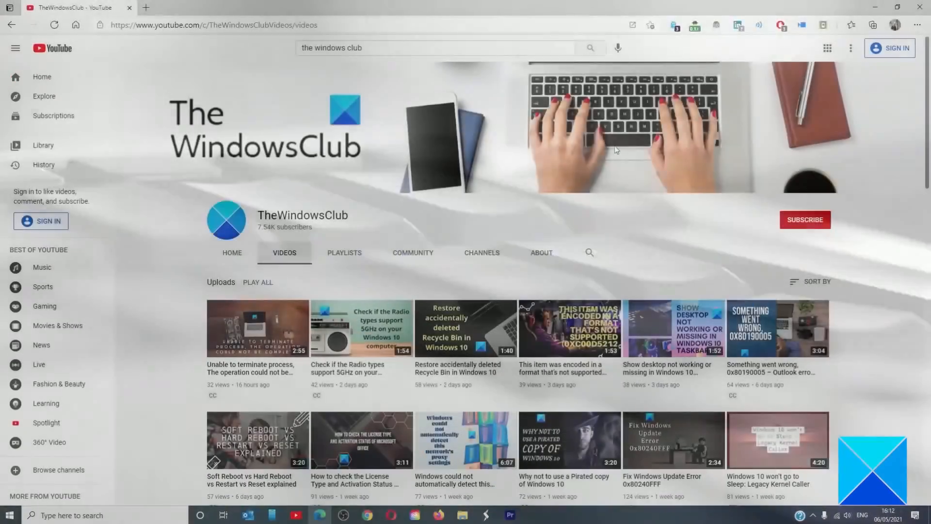
{"action": "scroll", "scroll_direction": "down", "scroll_amount": 3}
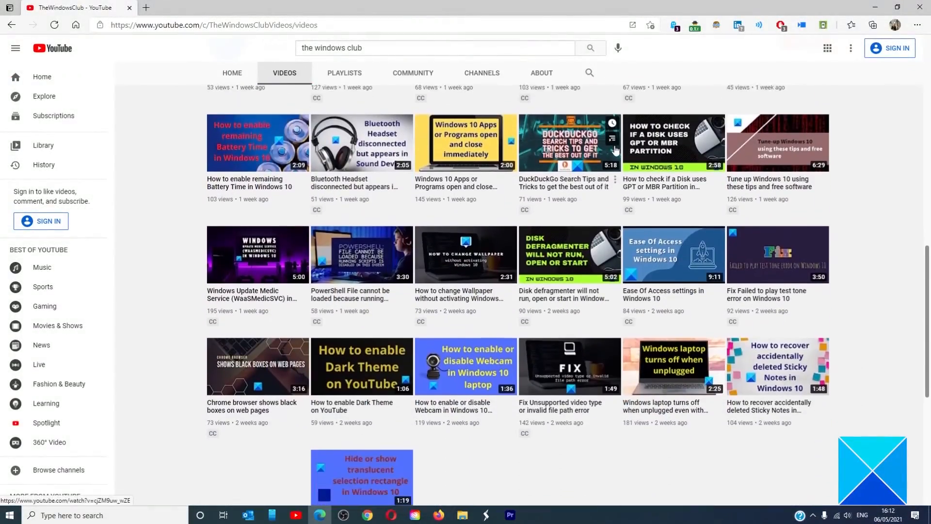